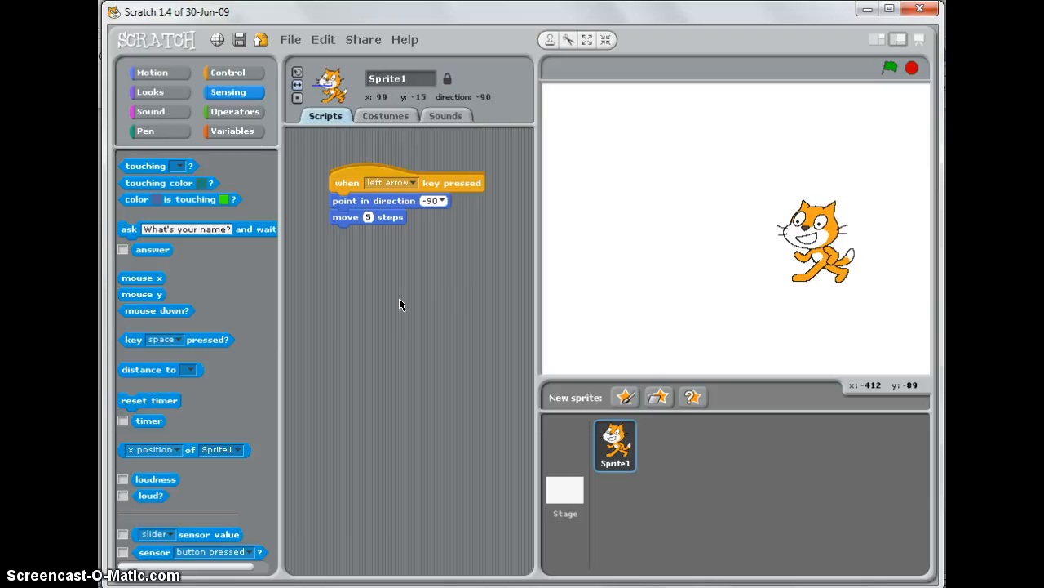
- Walk the cat left across the stage with four left-arrow presses
key("Left")
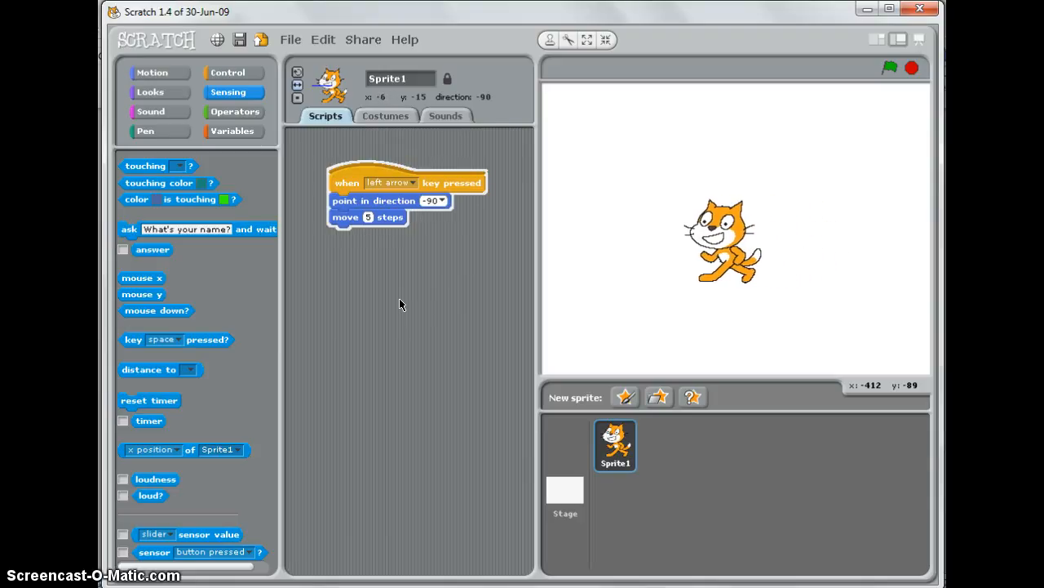
key("Left")
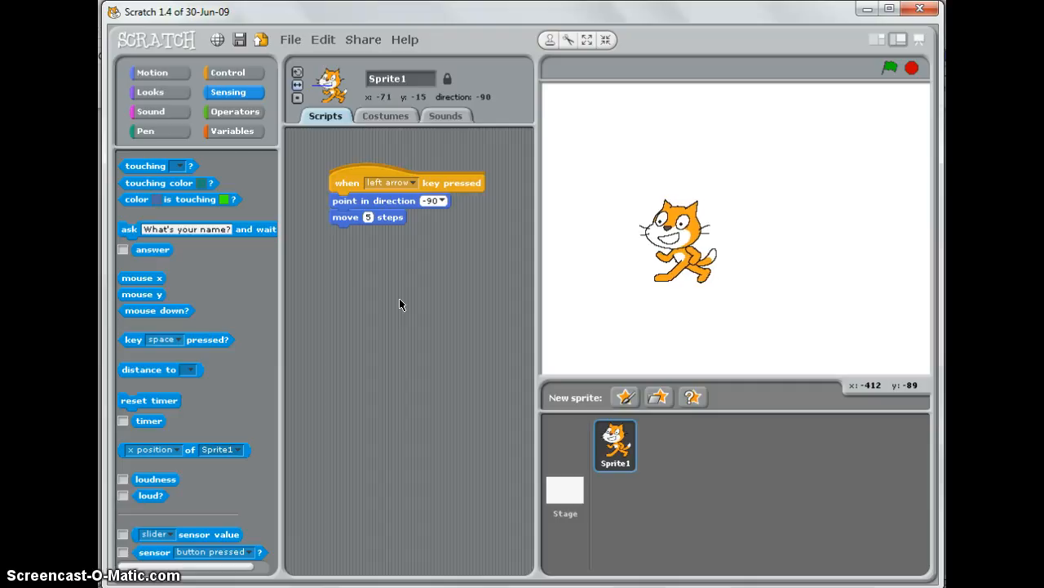
key("Left")
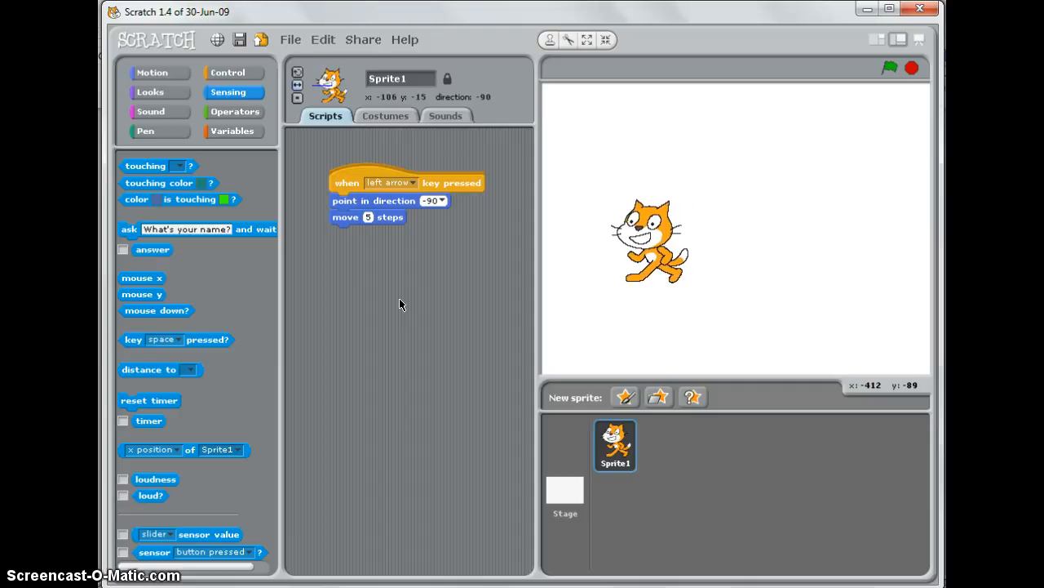
key("Left")
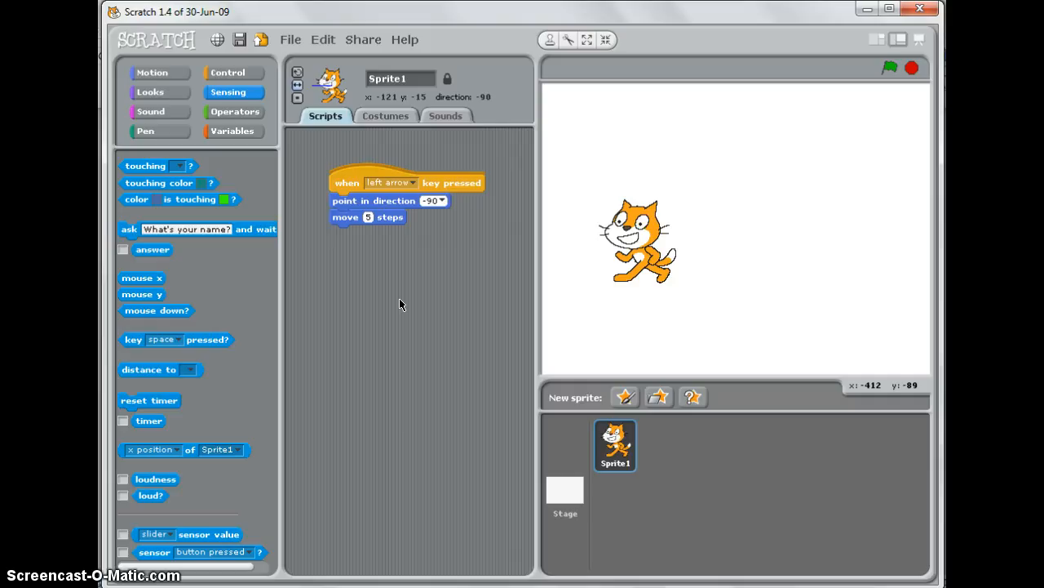
- Build a 'when flag clicked' script with a forever loop containing an empty if block
left_click(232, 72)
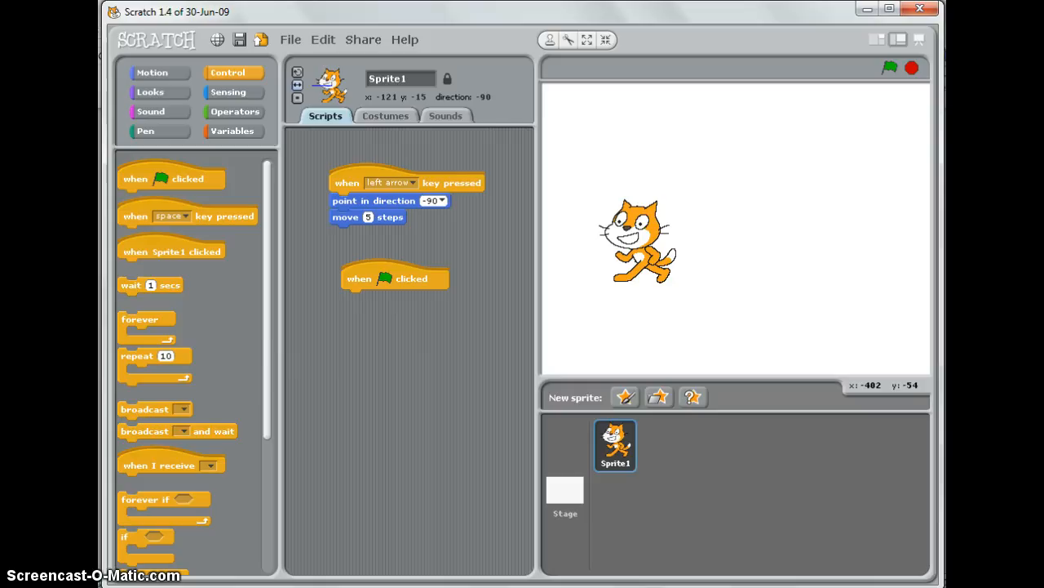
left_click_drag(145, 325, 294, 313)
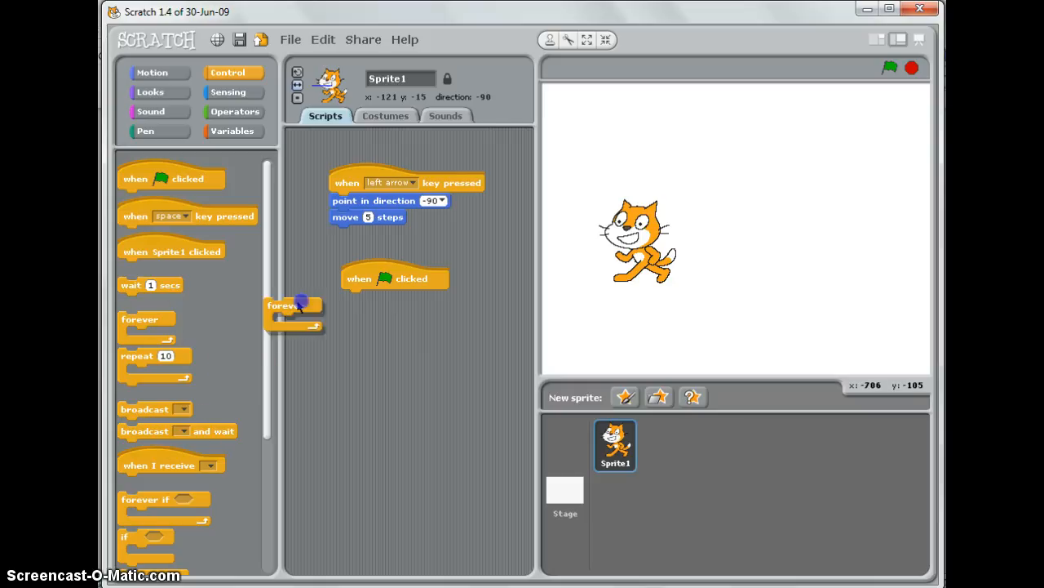
left_click_drag(293, 307, 372, 297)
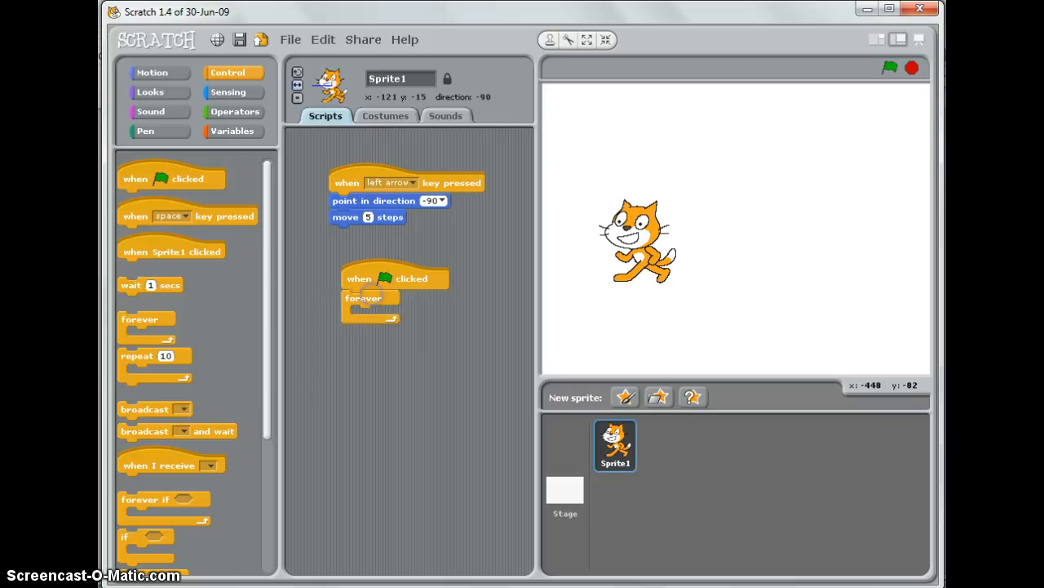
mouse_move(232, 464)
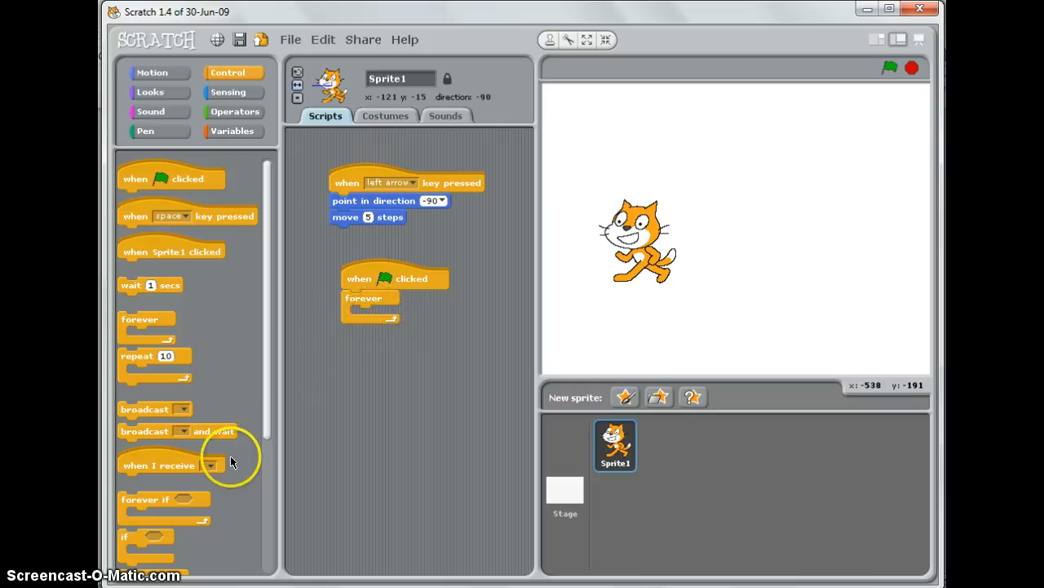
left_click_drag(145, 535, 372, 343)
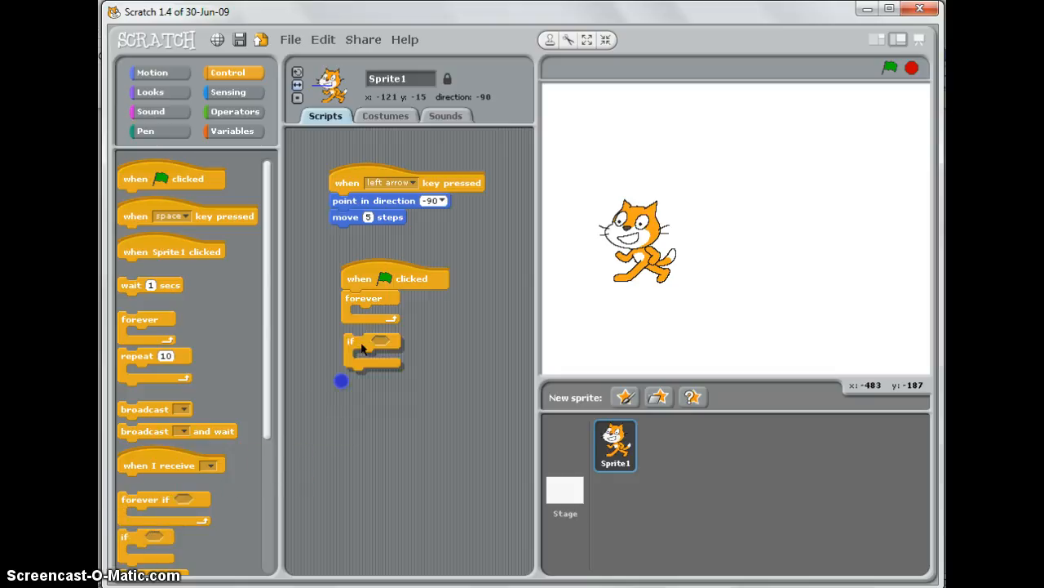
left_click_drag(351, 341, 357, 313)
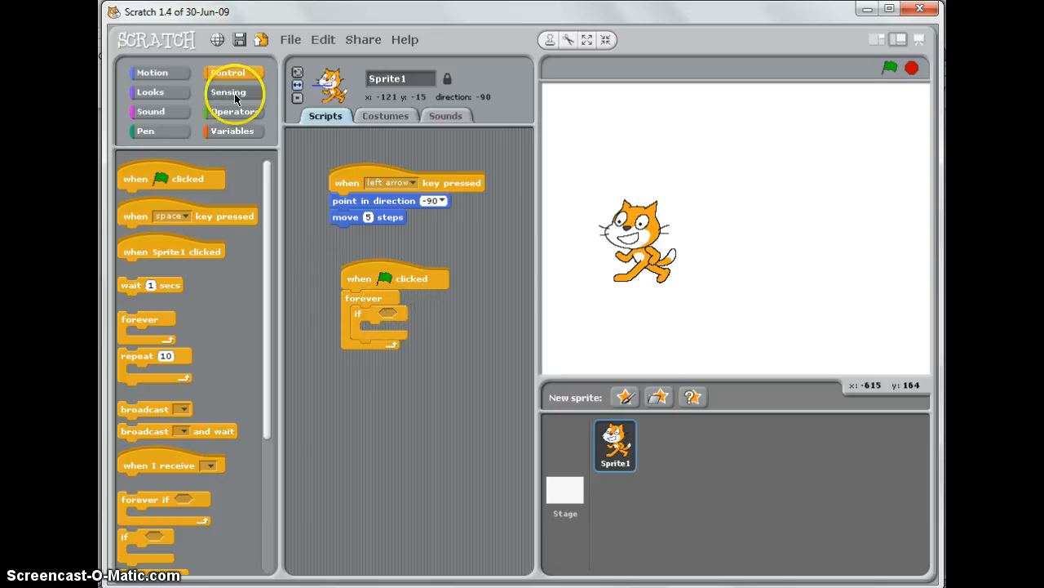
- Give the if block a 'key right arrow pressed?' condition from Sensing
left_click(228, 91)
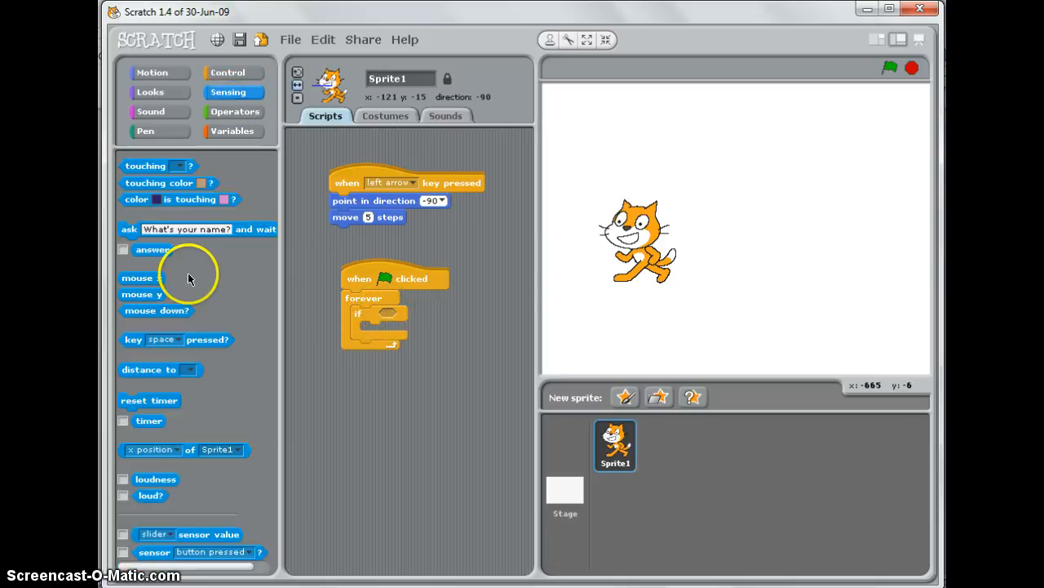
mouse_move(130, 343)
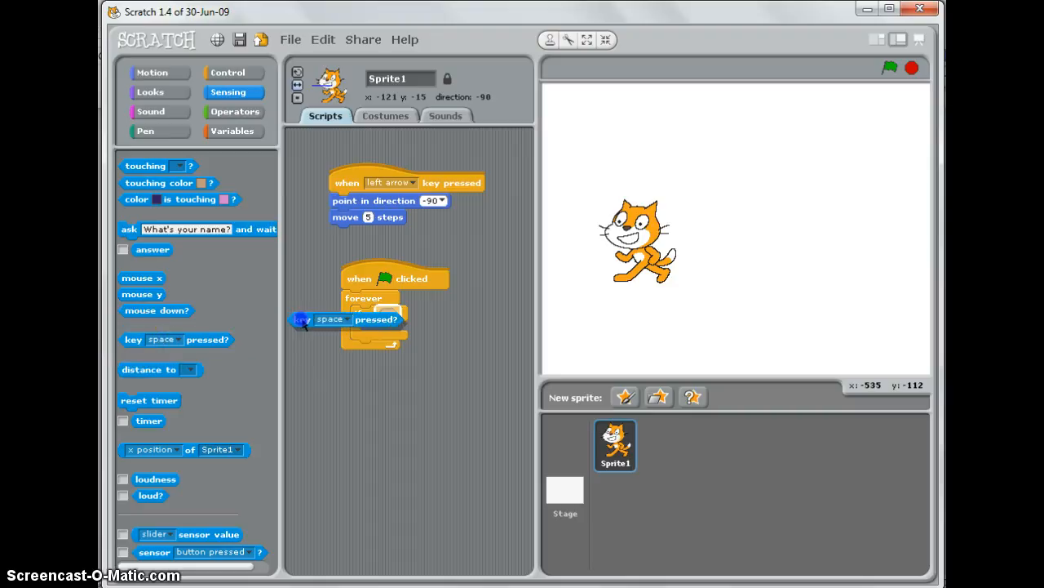
left_click_drag(326, 318, 400, 317)
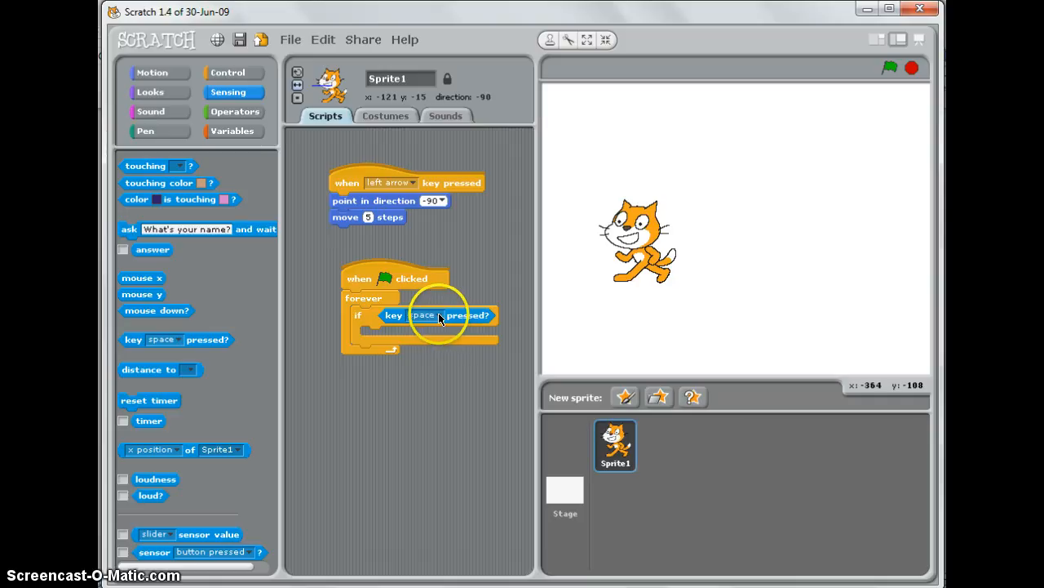
left_click(422, 315)
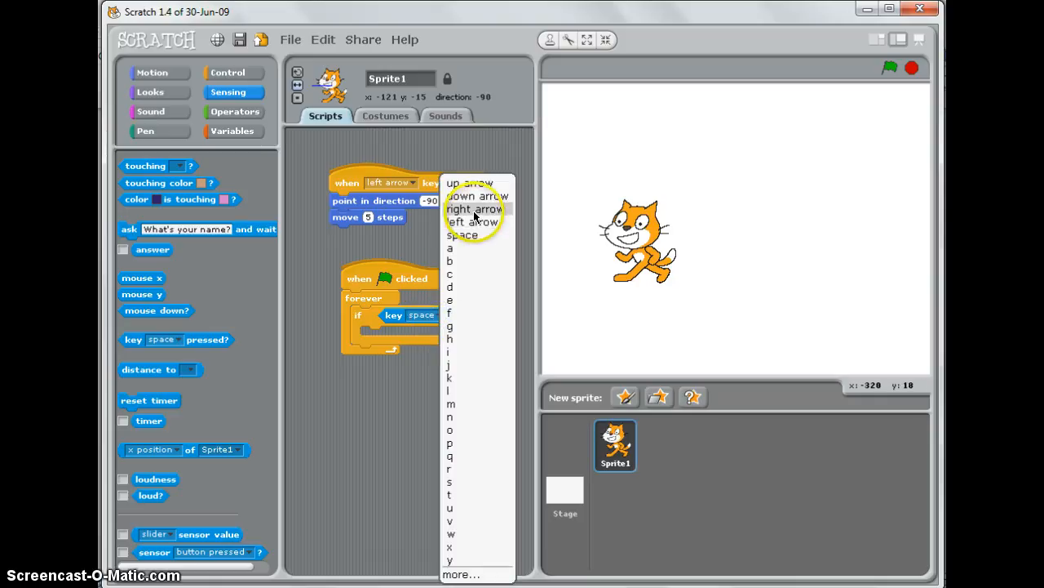
left_click(473, 209)
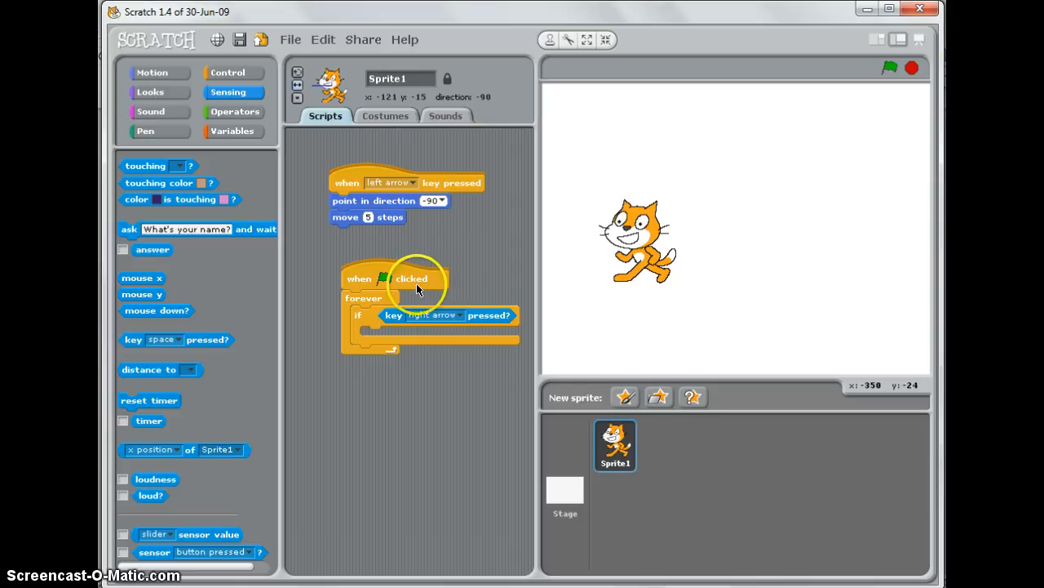
mouse_move(408, 310)
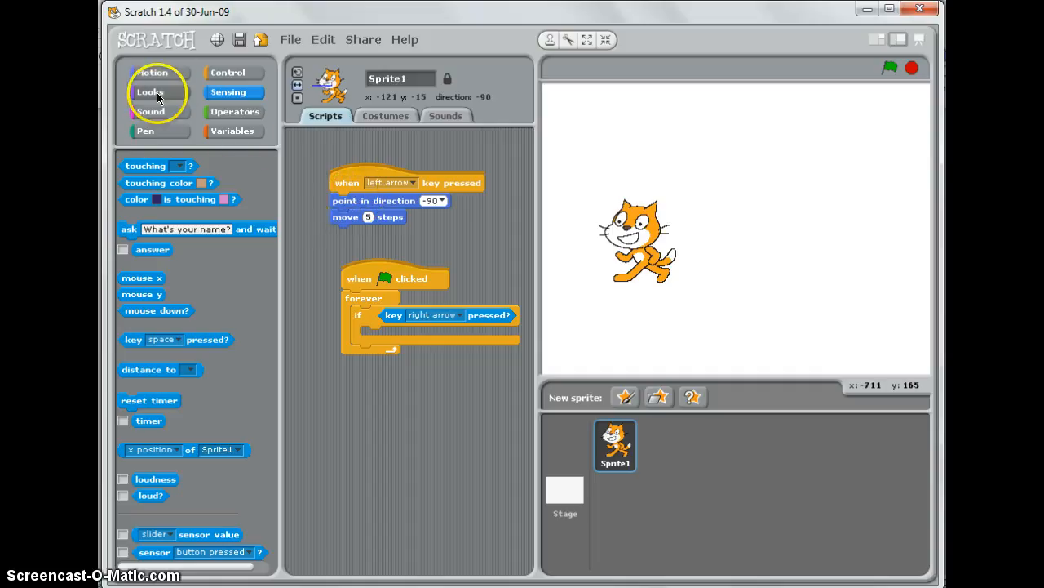
- Fill the if body with 'point in direction 90' followed by 'move 5 steps'
left_click(151, 72)
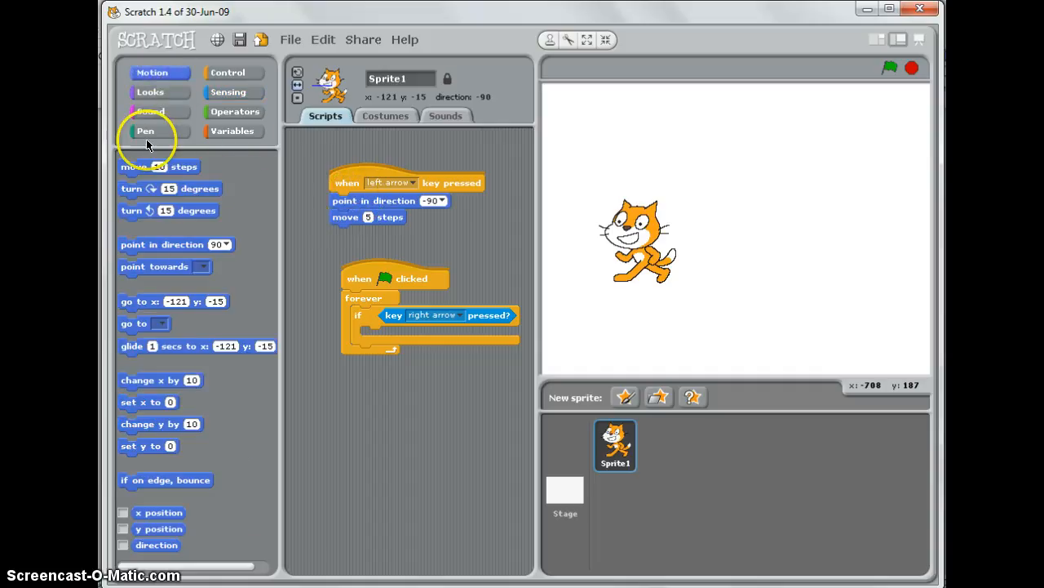
left_click_drag(163, 245, 329, 297)
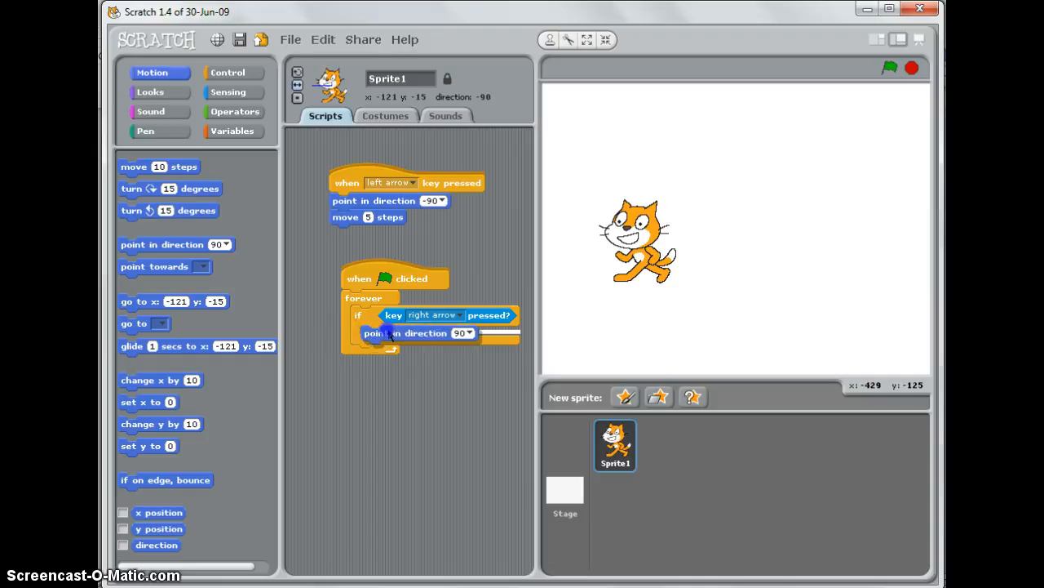
left_click(466, 334)
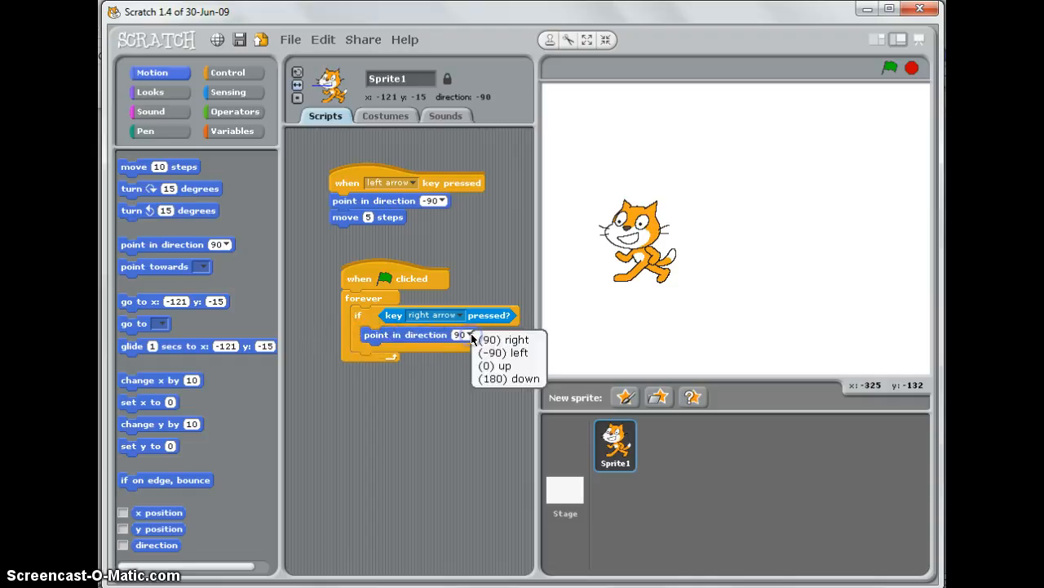
left_click(505, 339)
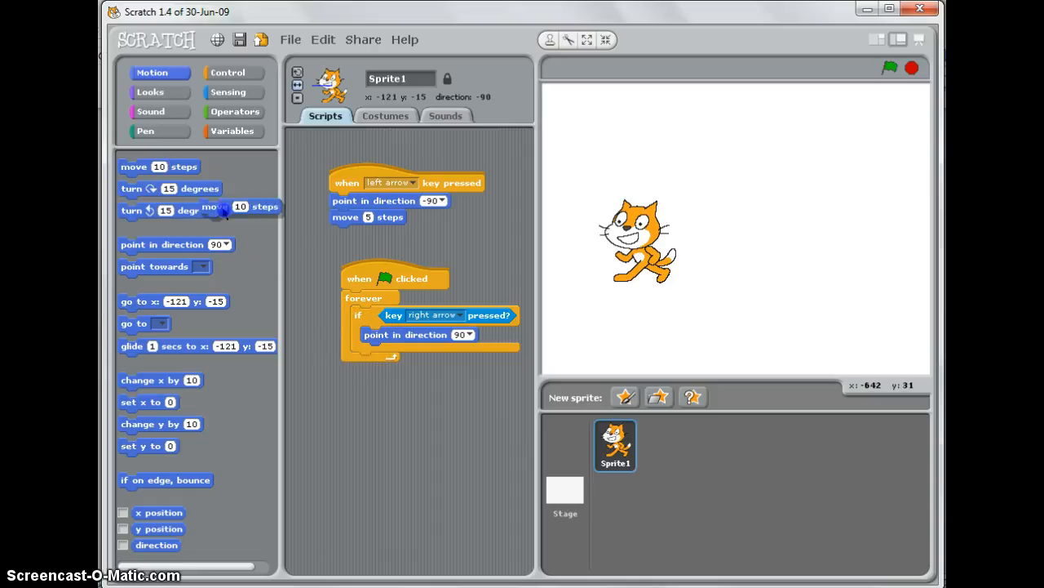
left_click_drag(236, 206, 400, 350)
type("5")
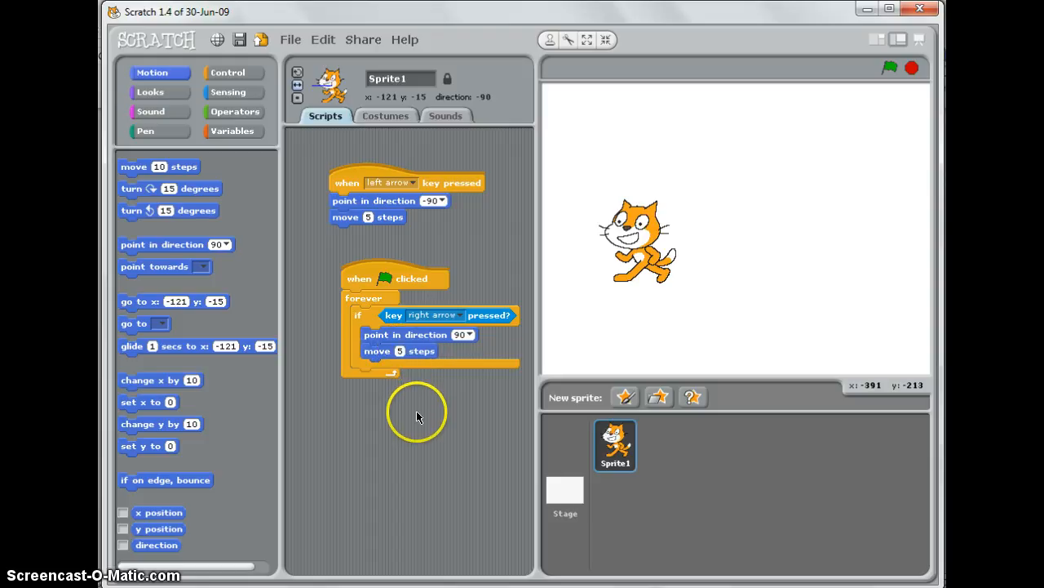
mouse_move(861, 77)
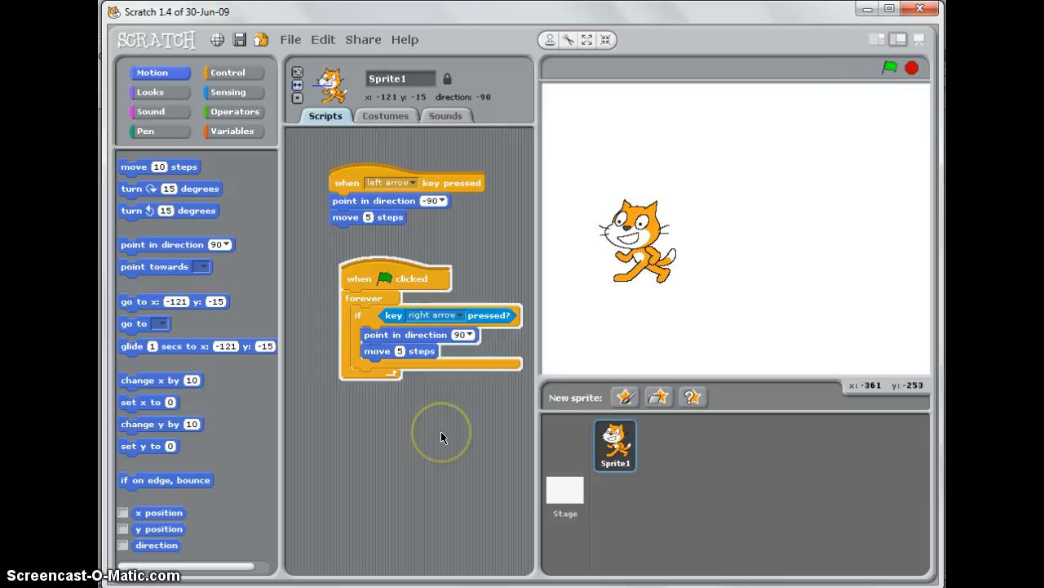
- Walk the cat right with two right-arrow presses to confirm it faces direction 90
key("Right")
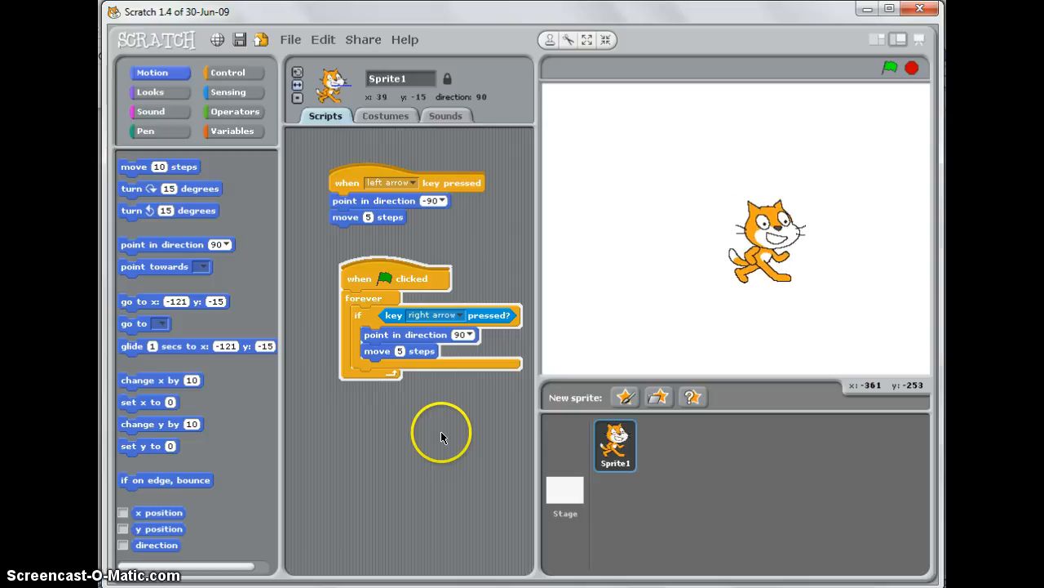
key("Right")
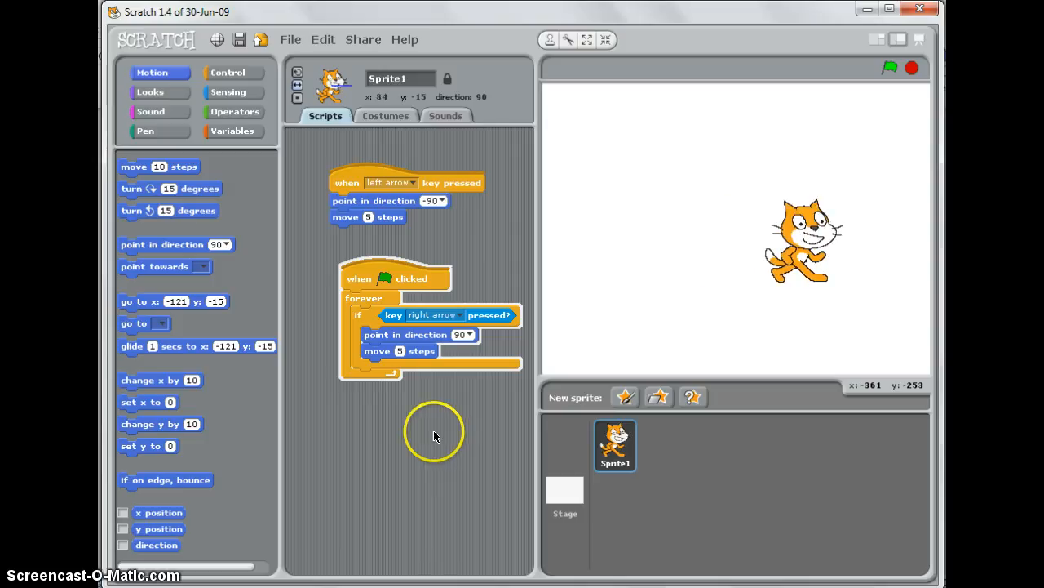
mouse_move(359, 297)
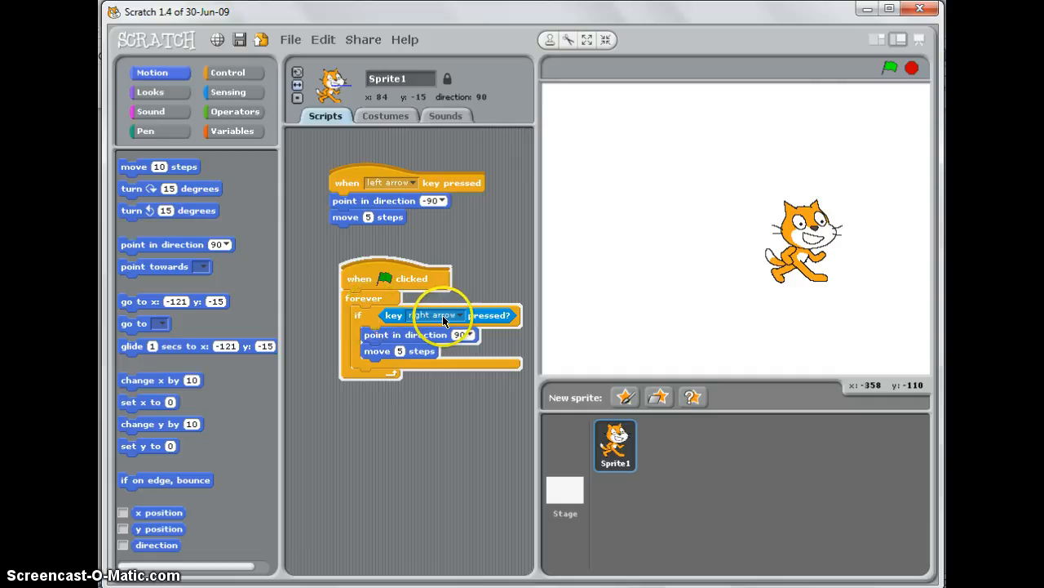
mouse_move(392, 317)
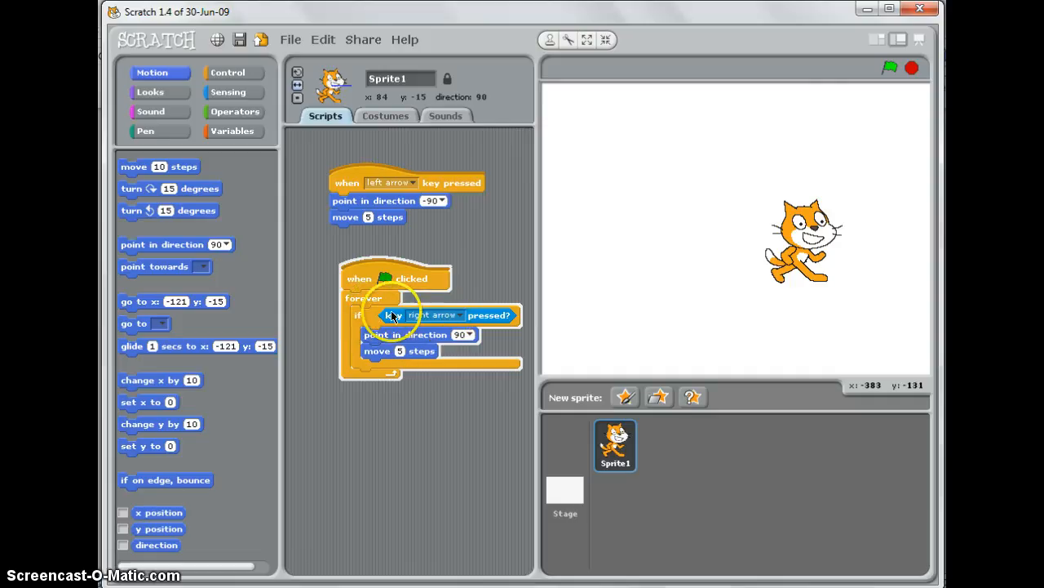
mouse_move(408, 359)
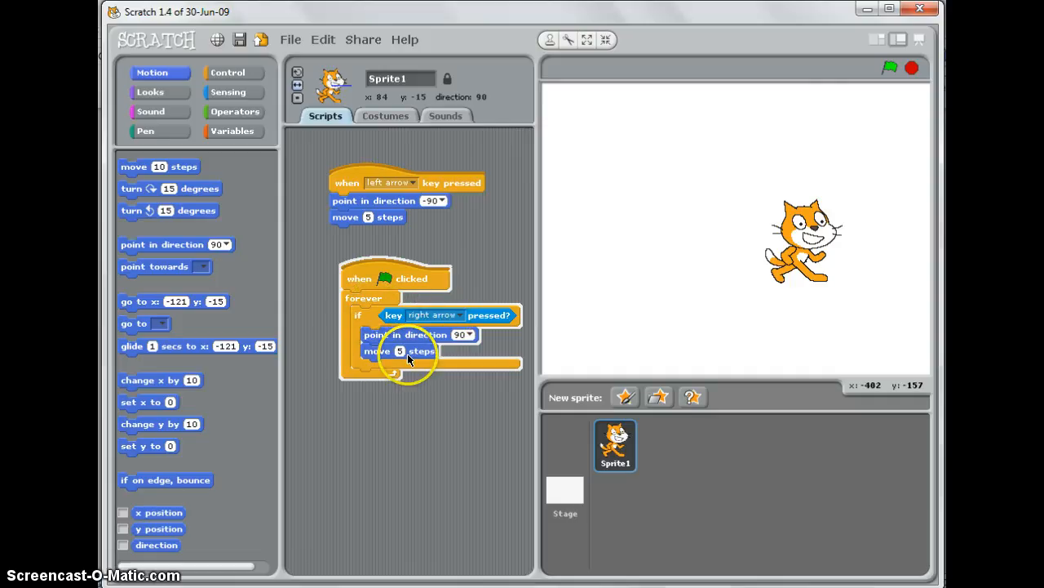